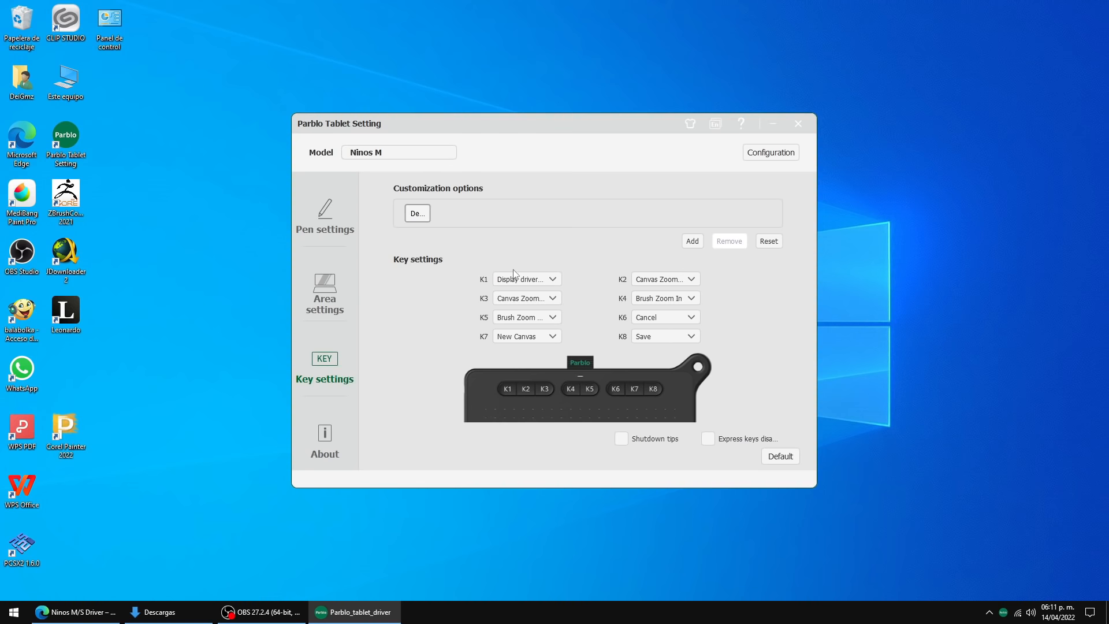
# Show the list of functions assignable to express key K1
pyautogui.click(551, 278)
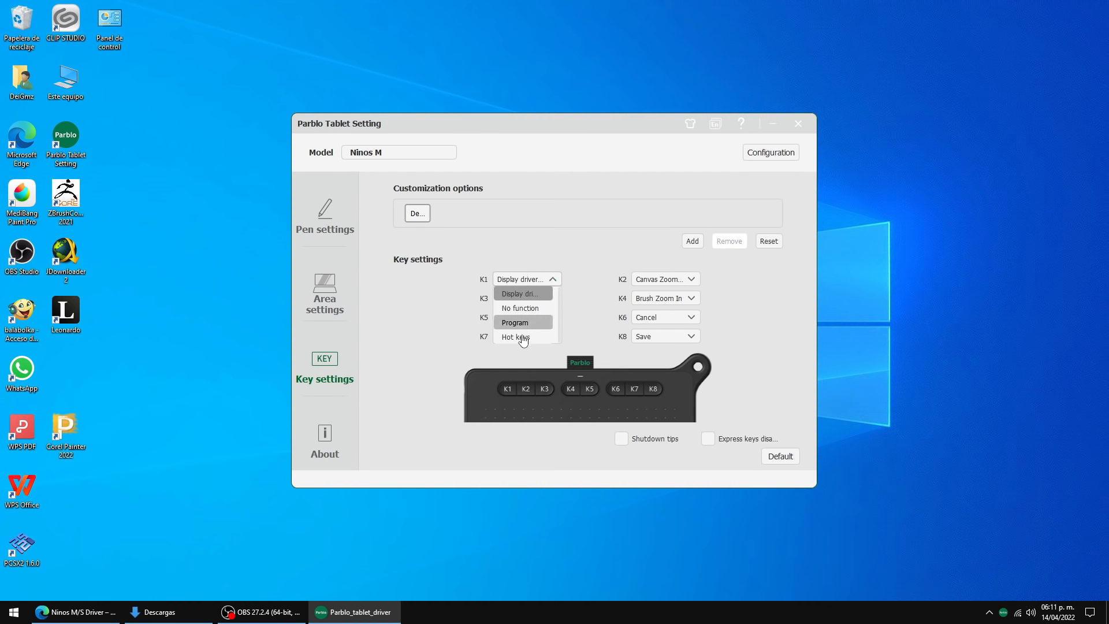
# Assign K1 the Hot keys function and record Z as its custom express key
pyautogui.click(514, 336)
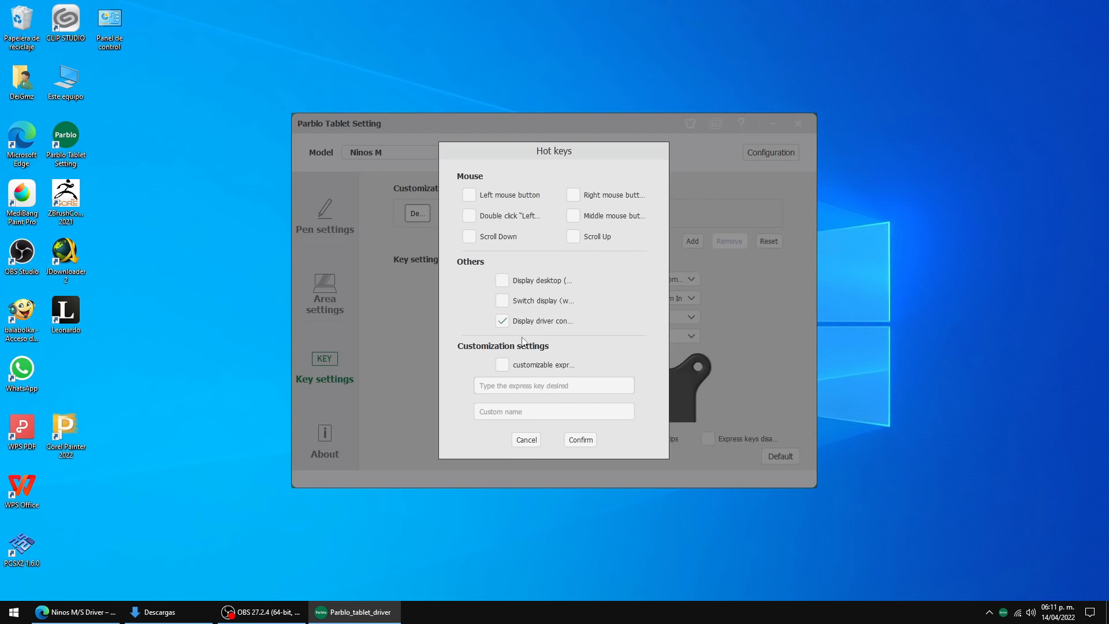
pyautogui.click(554, 385)
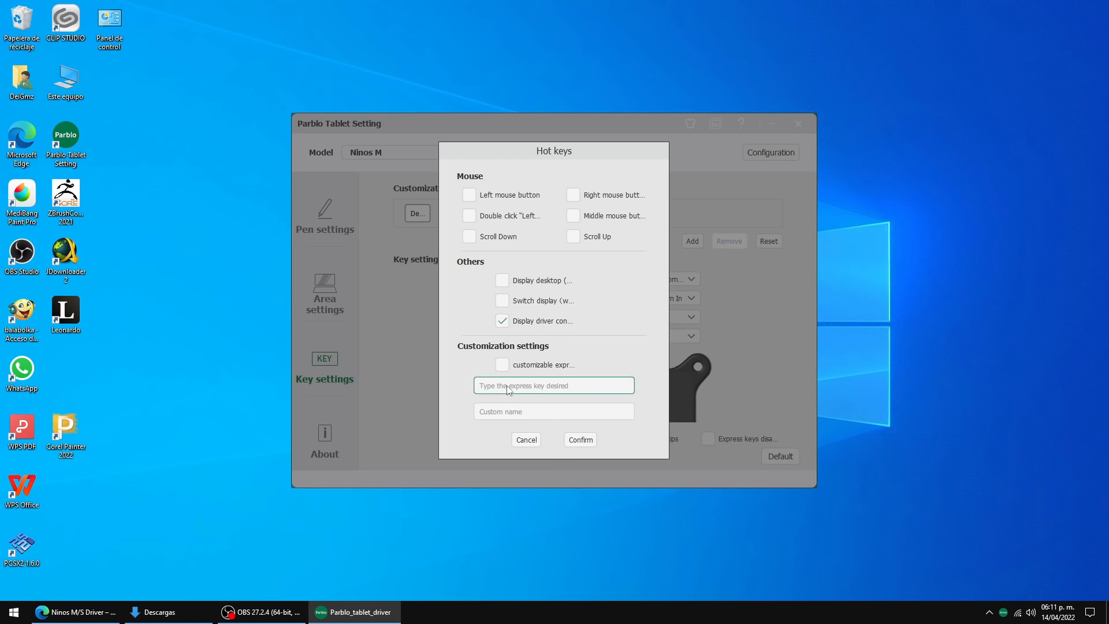
pyautogui.press('z')
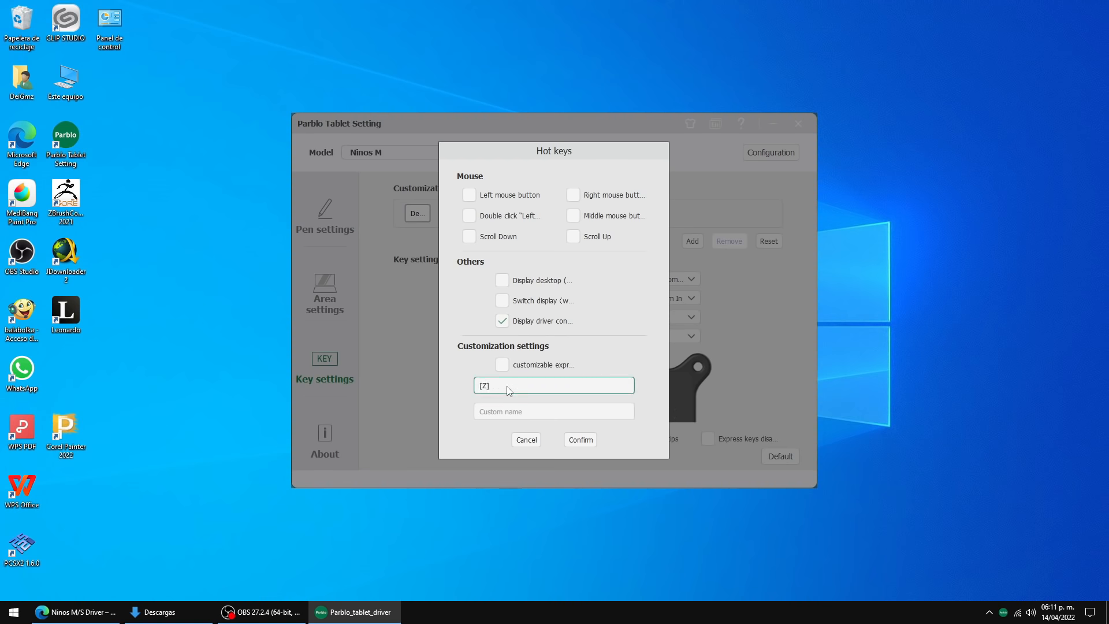